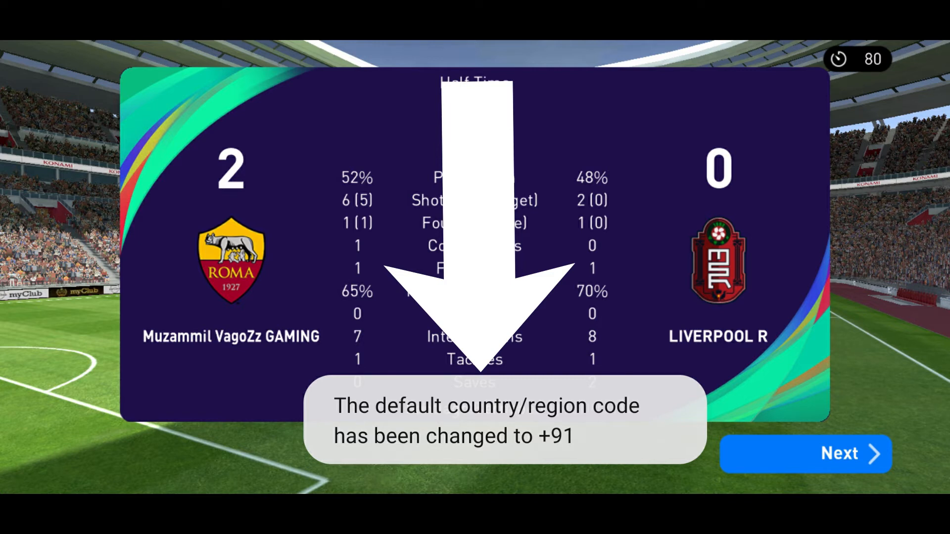
# Launch the Phone app from the home screen dock to show call history
pyautogui.click(475, 517)
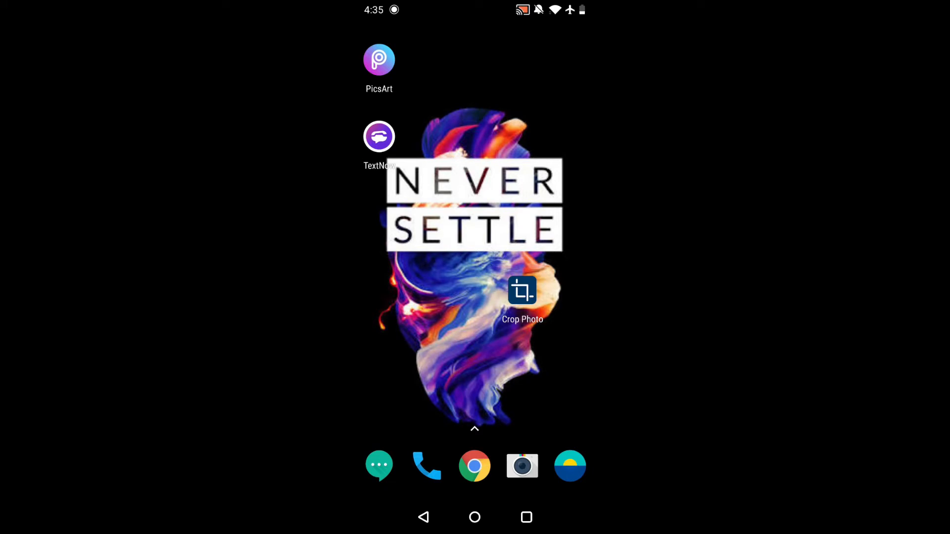
pyautogui.click(427, 465)
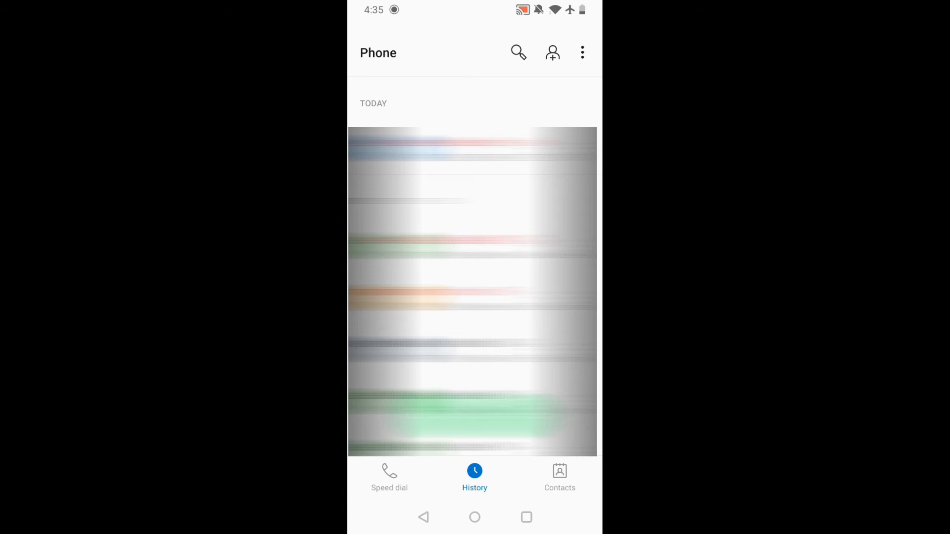
# Choose Settings from the Phone app's three-dot overflow menu
pyautogui.click(581, 52)
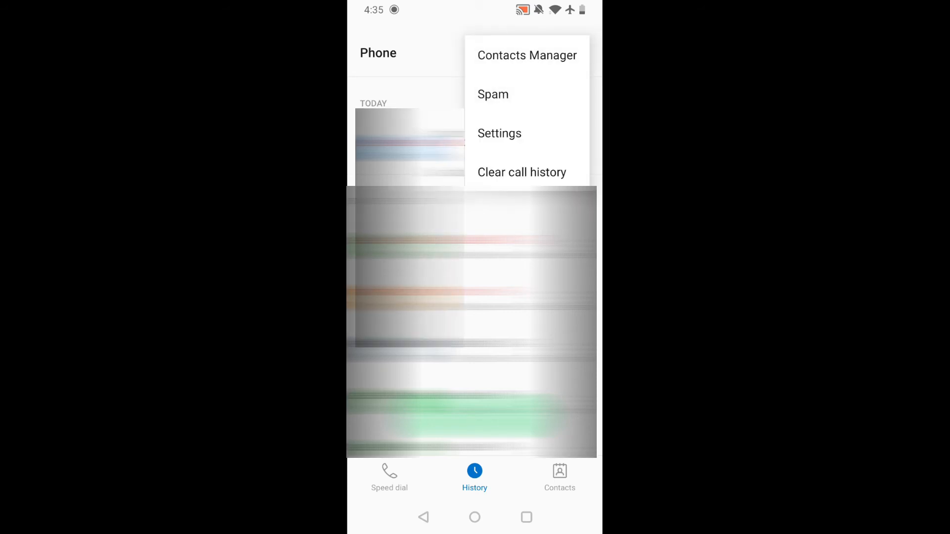
pyautogui.click(500, 132)
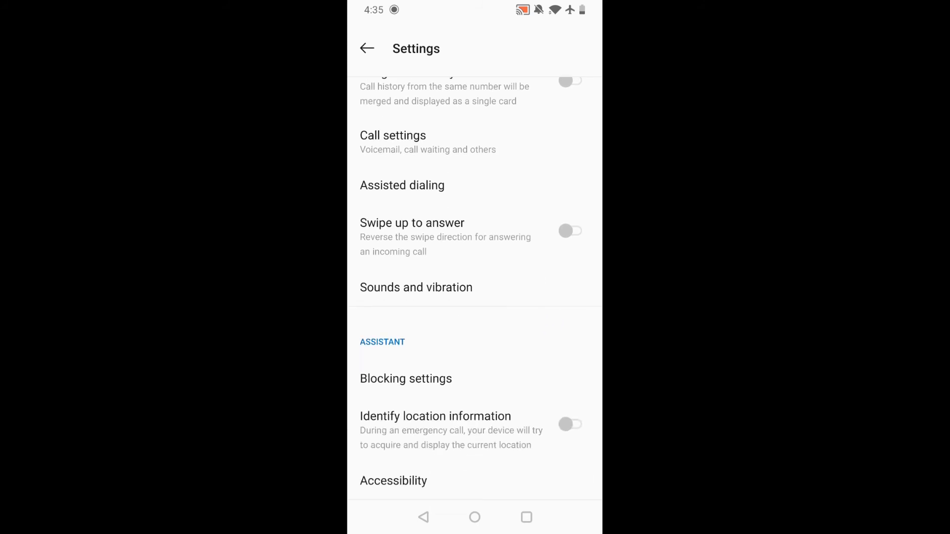
# In Assisted dialing, switch off 'Add country/region code automatically'
pyautogui.click(402, 186)
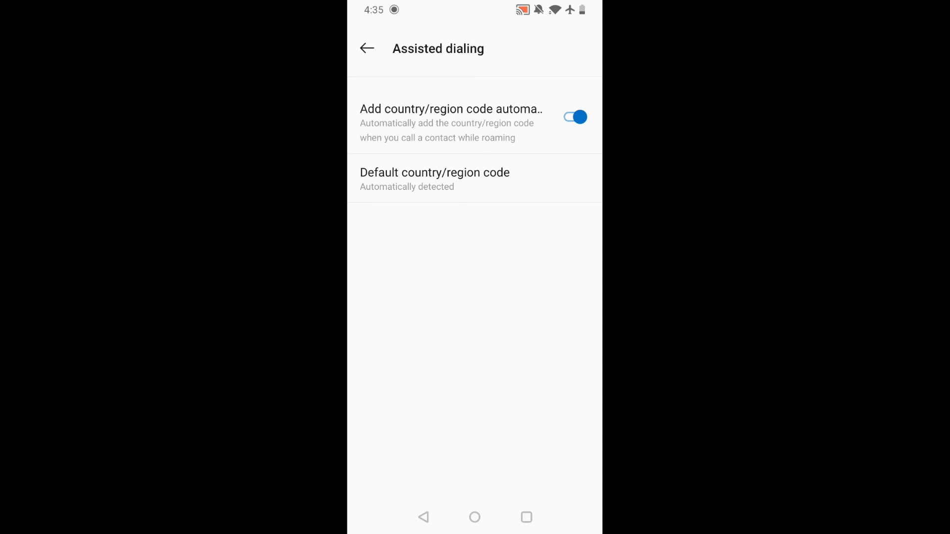
pyautogui.click(573, 116)
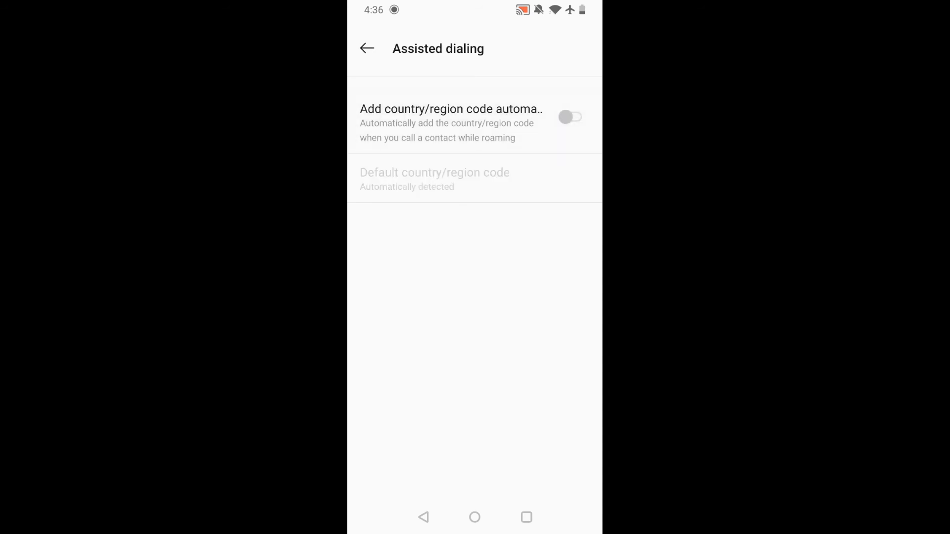